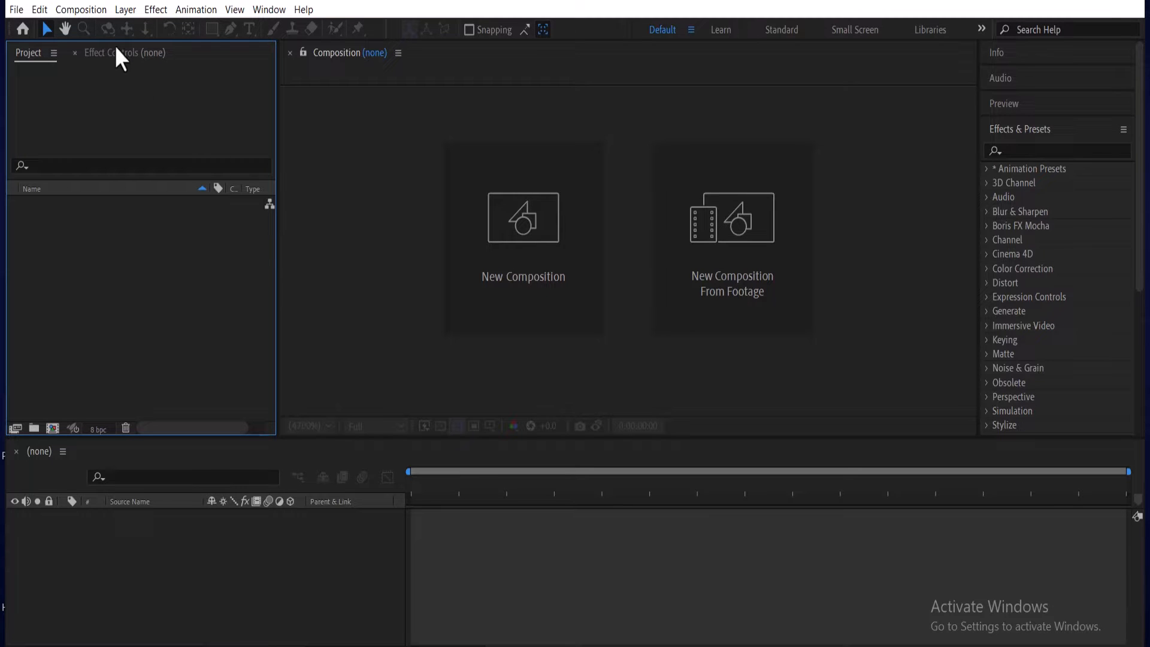
Create Comp 1 from the HDTV 1080 29.97 preset: 1920×1080, 30 seconds.
left_click(81, 10)
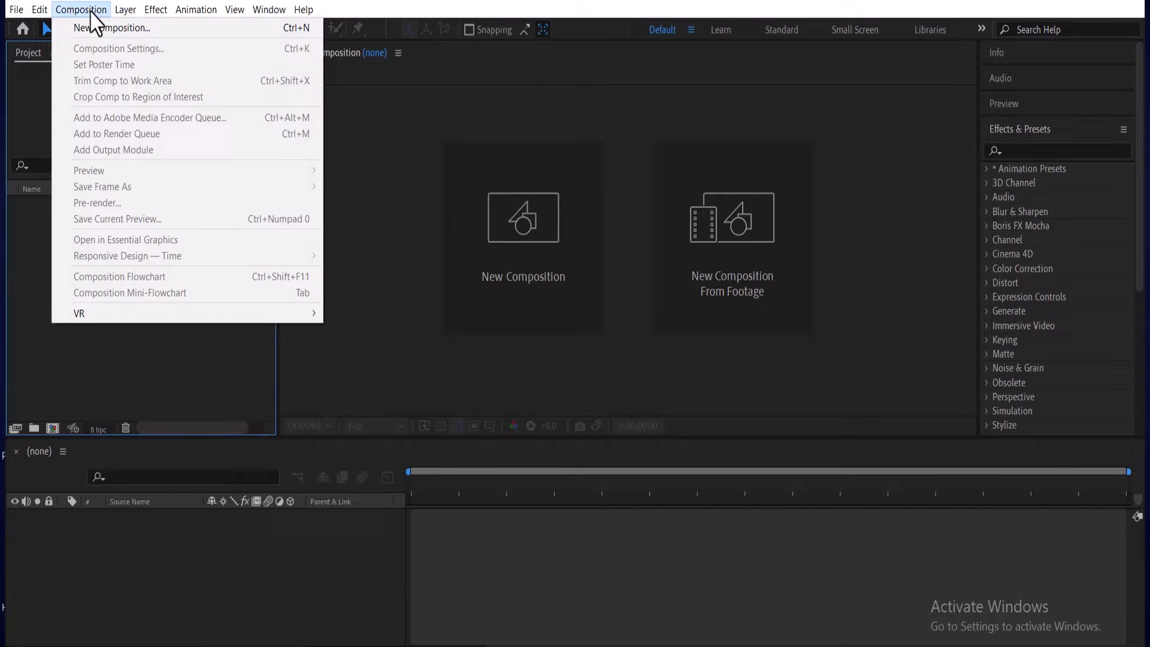
left_click(111, 28)
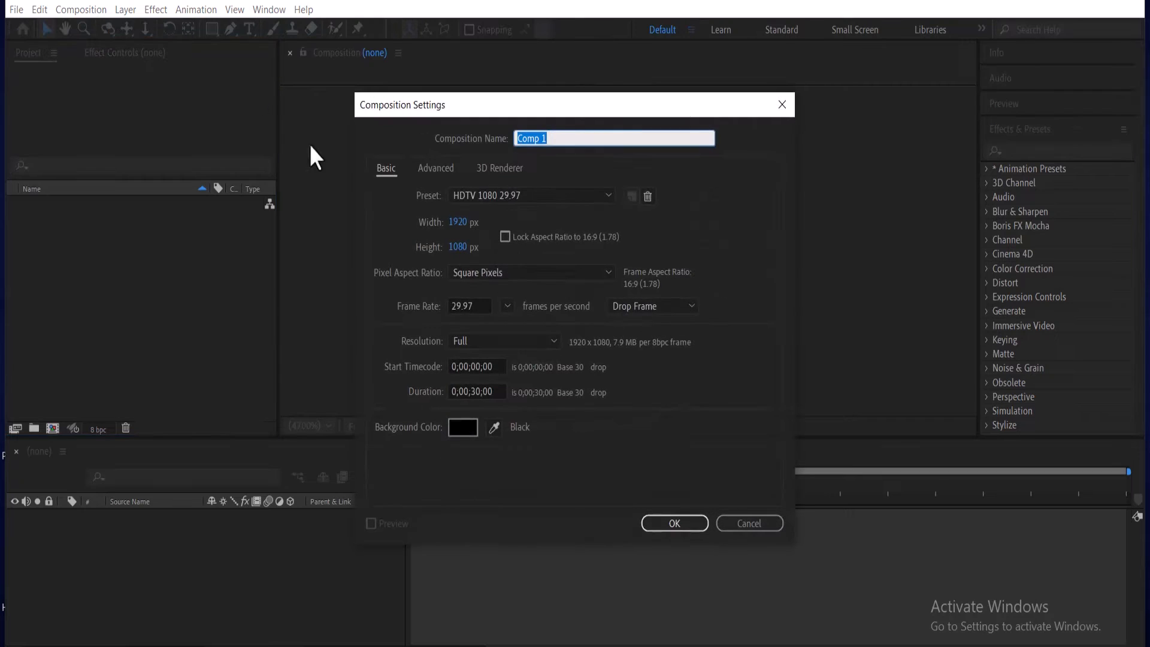
left_click(673, 522)
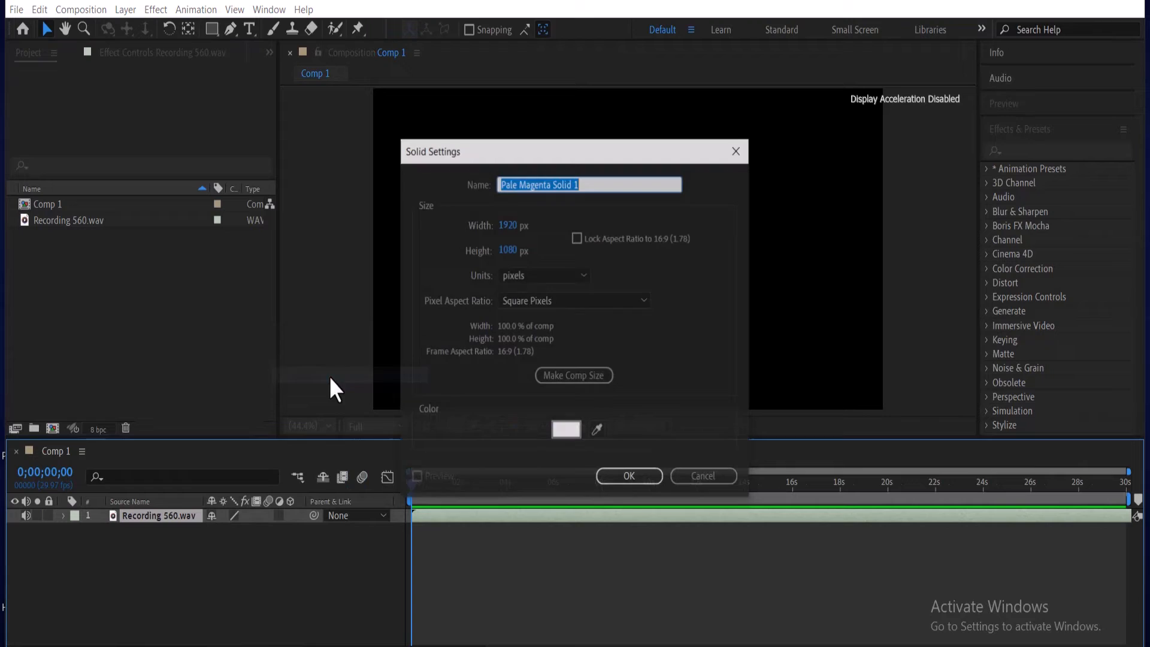
Add a full-frame dark magenta solid, Dark Magenta Solid 1, above the audio layer.
left_click(566, 429)
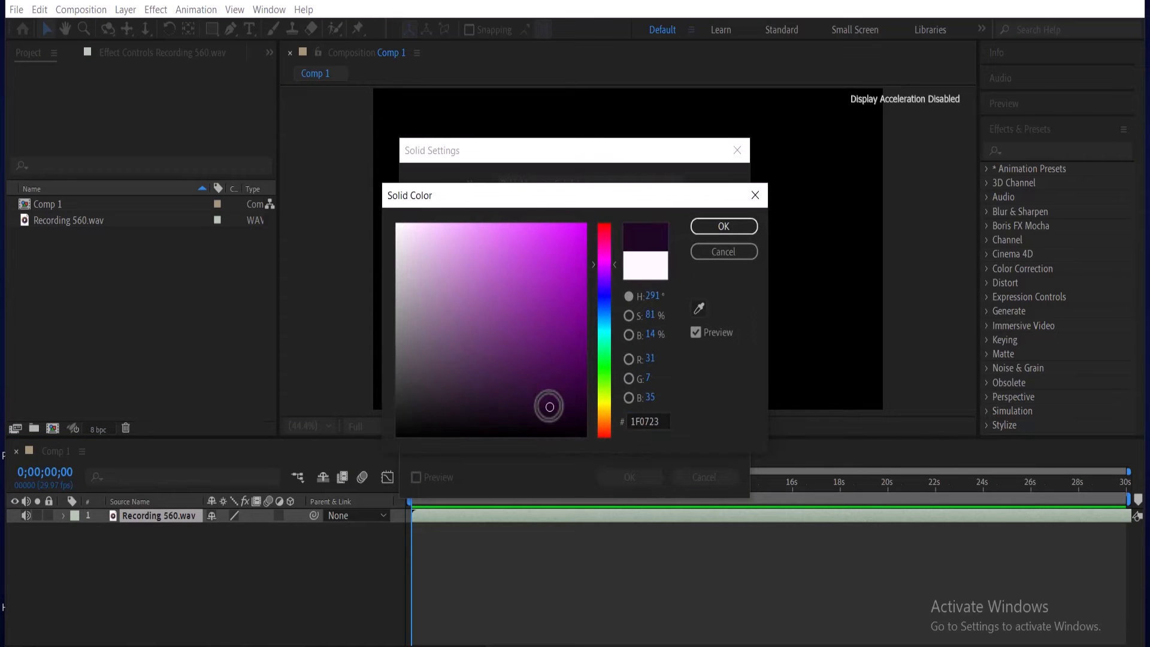
left_click(722, 226)
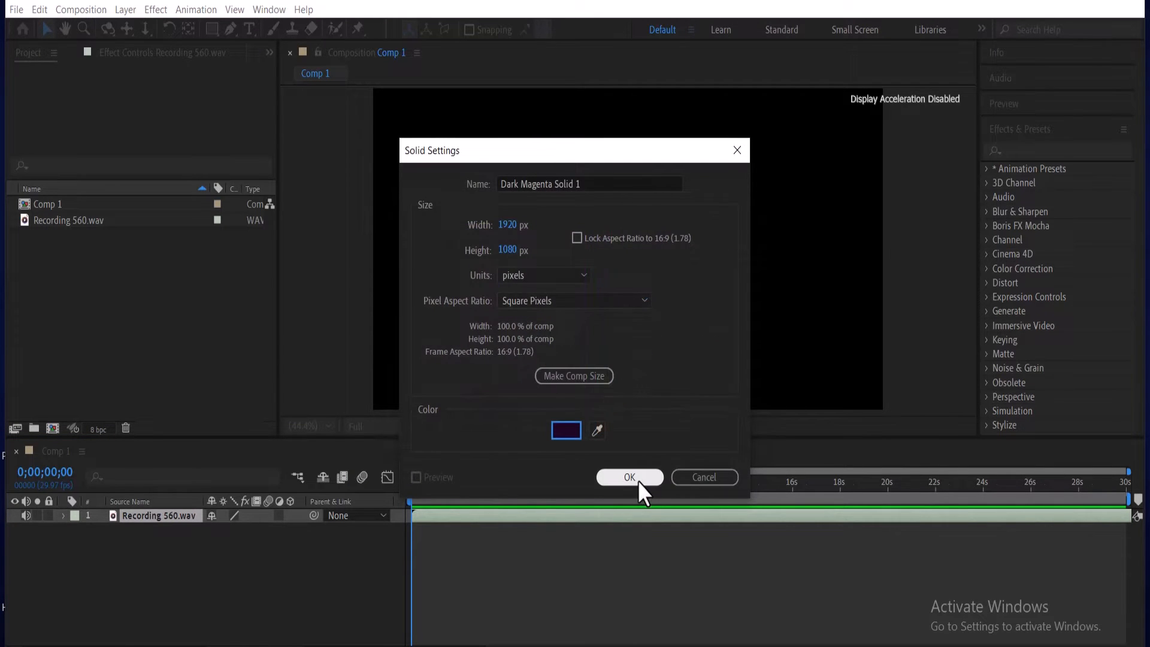
left_click(628, 477)
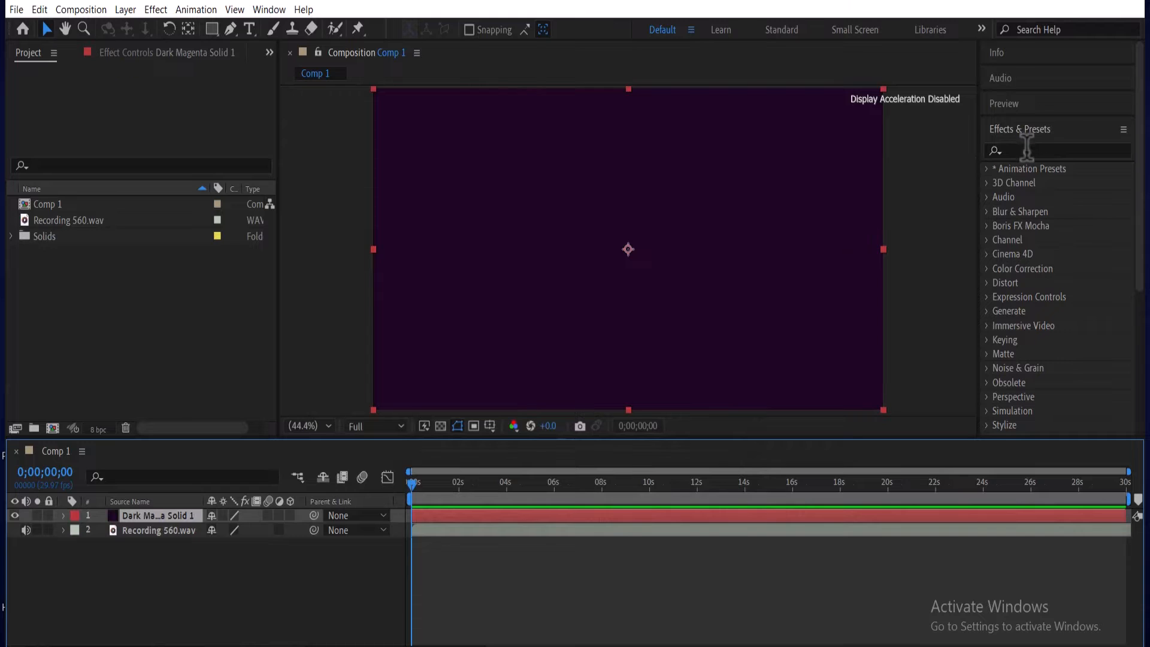
Search Effects & Presets for 'audio' to apply Audio Spectrum to the solid.
type("audio")
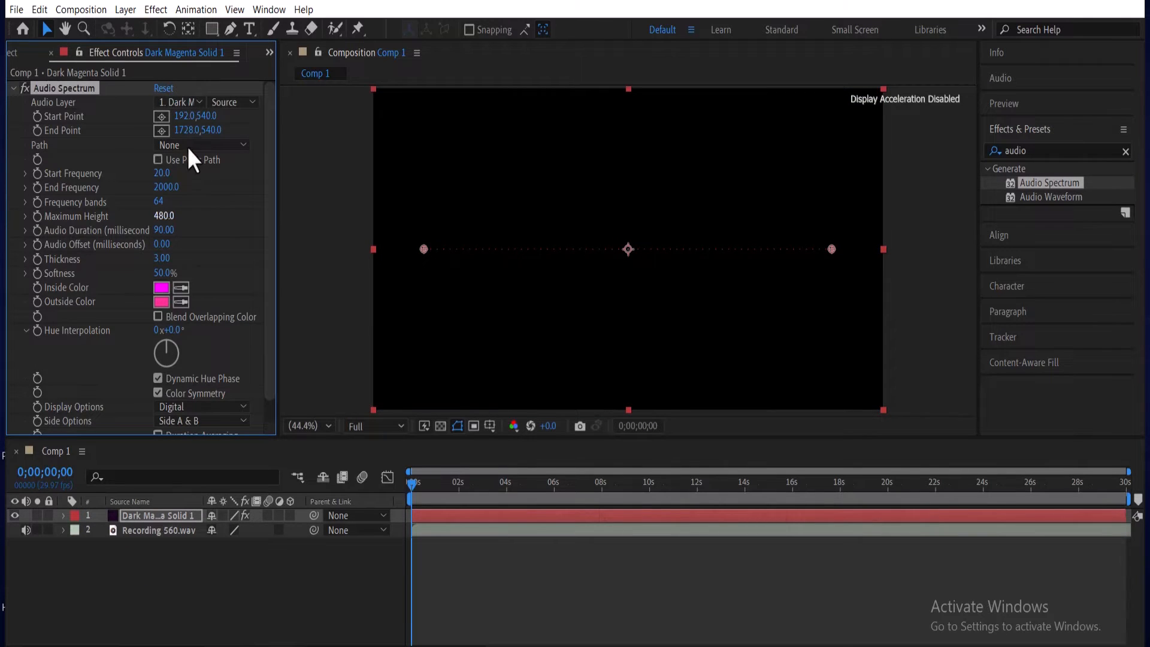
Link Audio Spectrum to Recording 560.wav, set 889 frequency bands, and scrub to about 12 seconds.
left_click(179, 102)
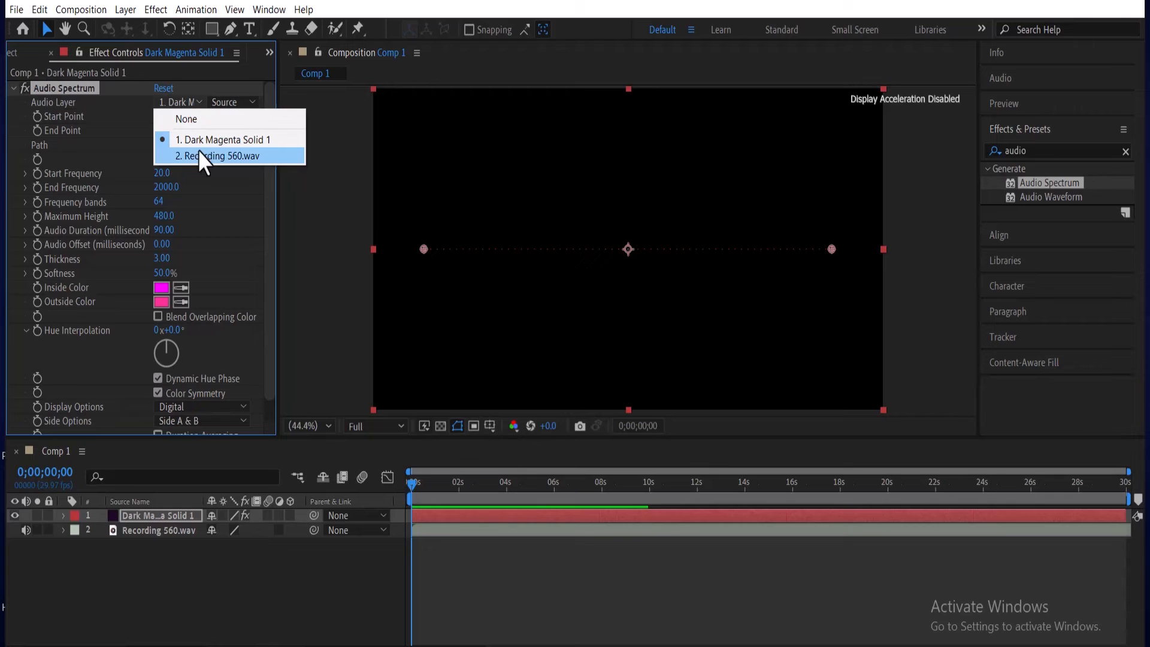
left_click(218, 155)
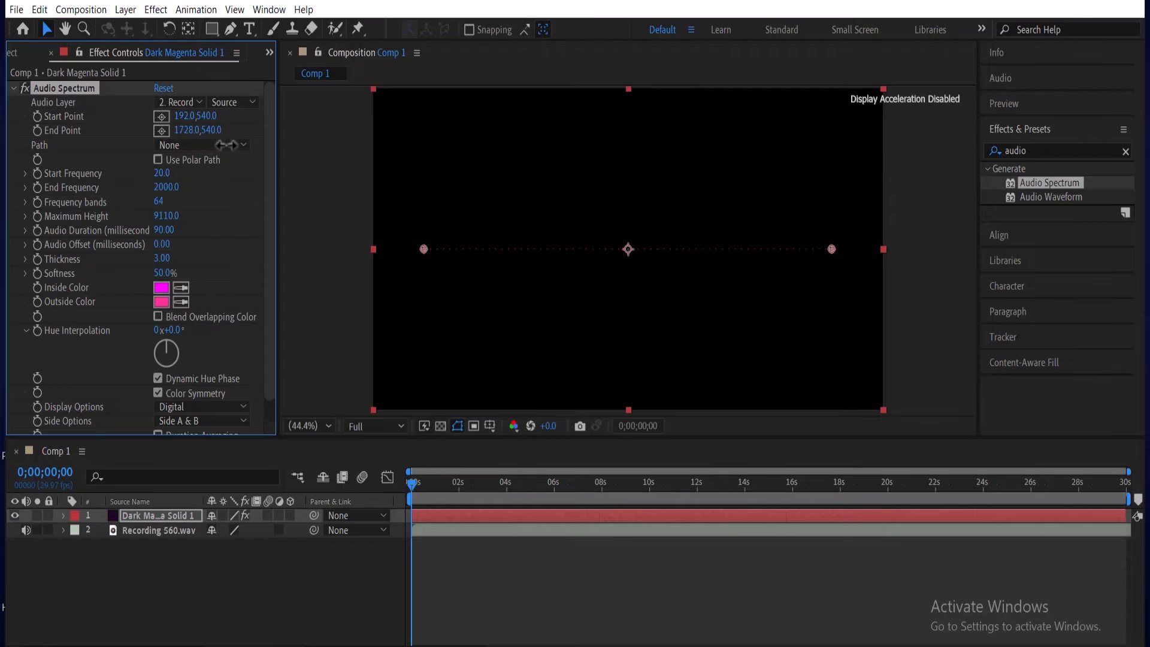
left_click(707, 482)
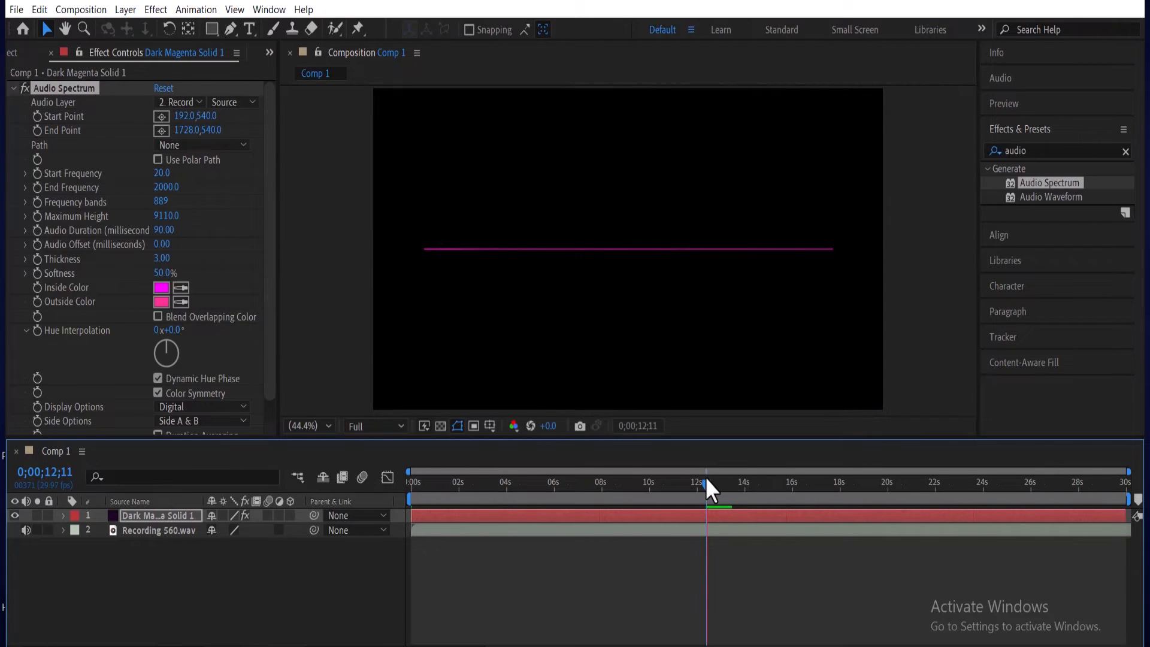
left_click_drag(708, 487, 715, 487)
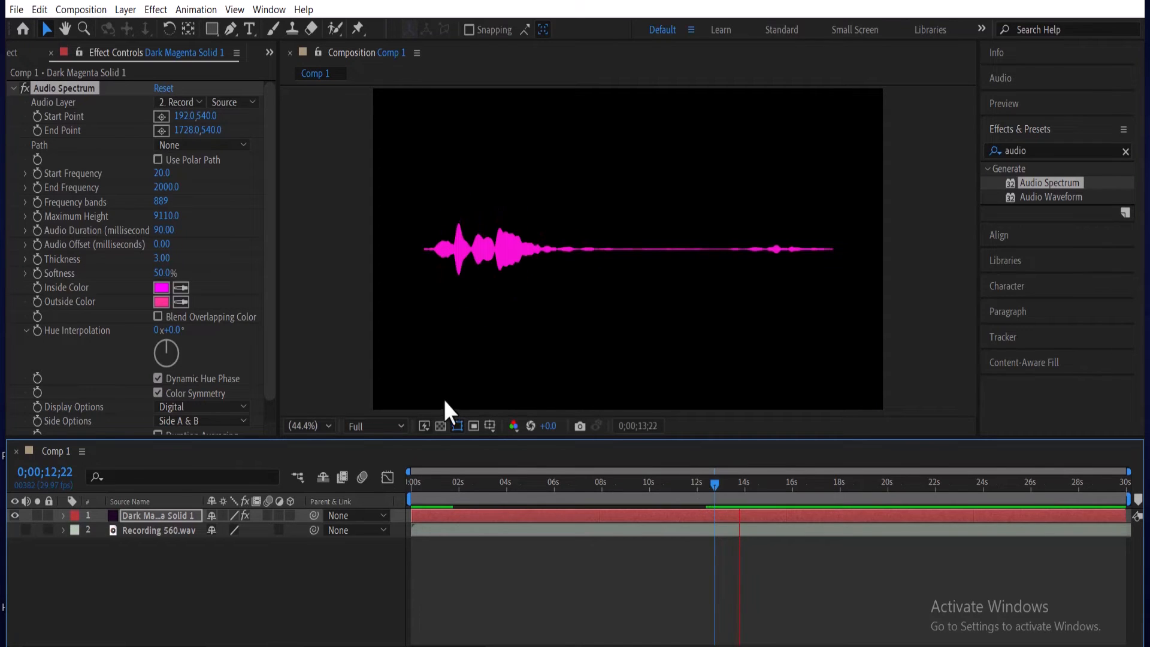
Set the spectrum's inside colour to pale pink CFB3CF, then select the outside colour swatch.
left_click(161, 286)
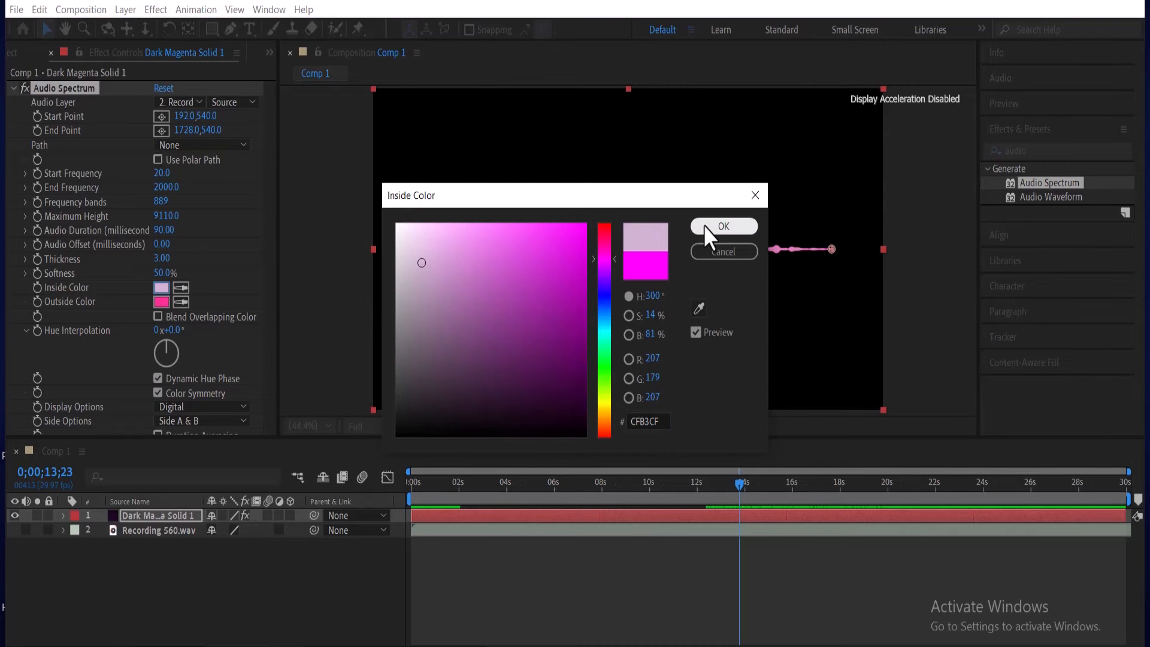
left_click(723, 226)
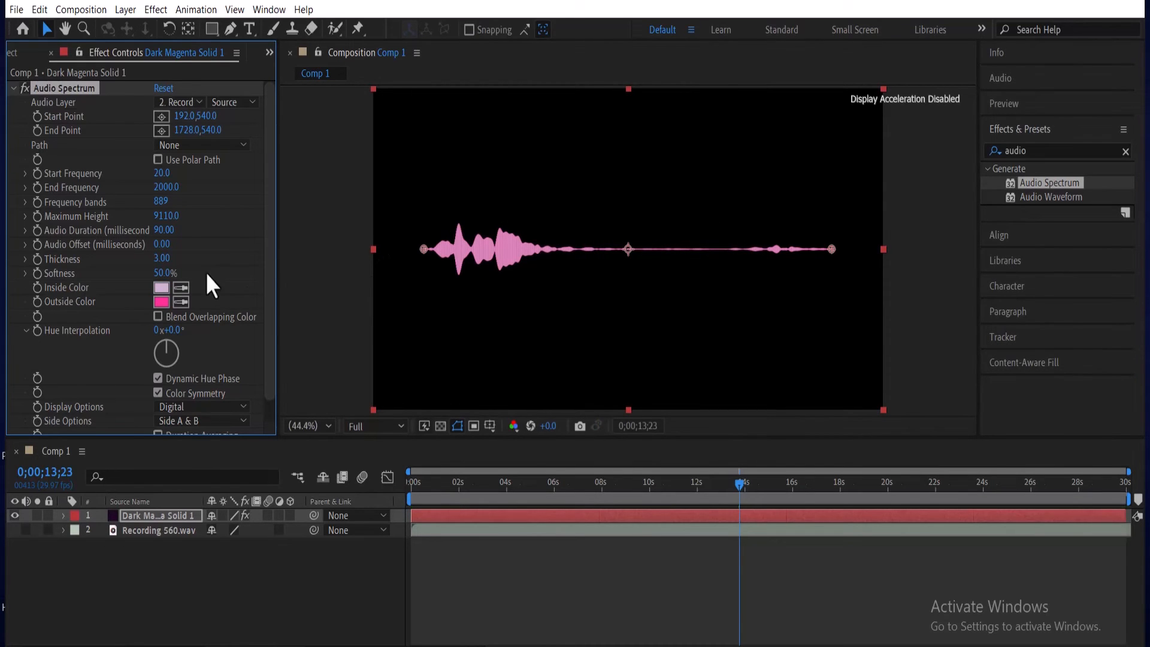
left_click(161, 301)
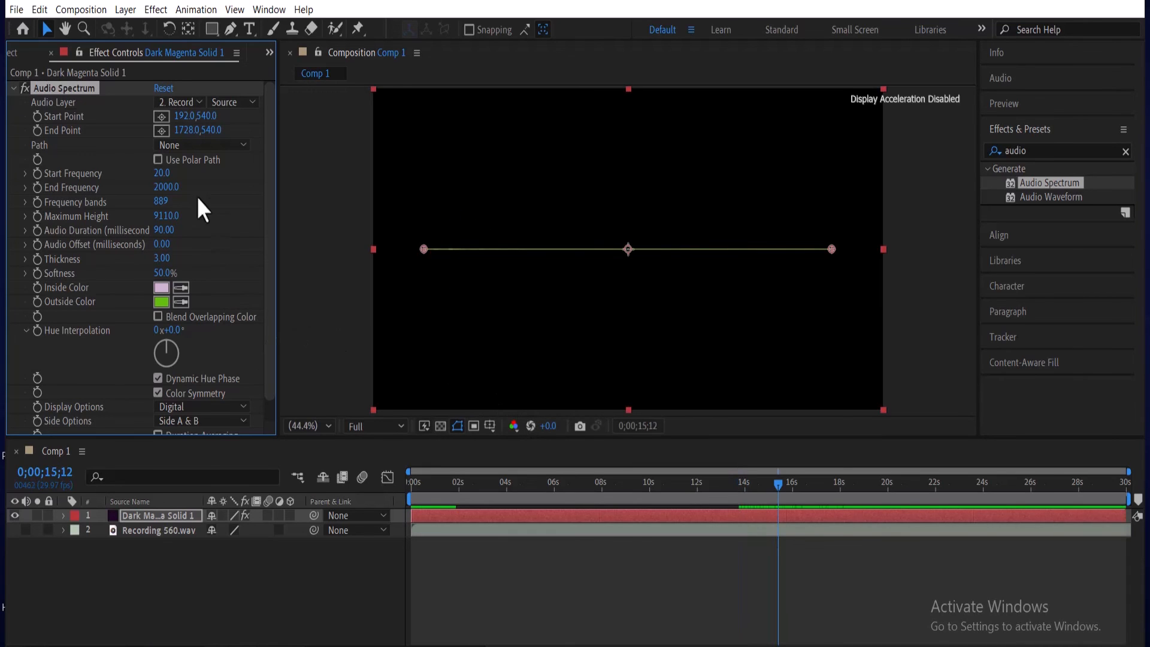
mouse_move(275, 378)
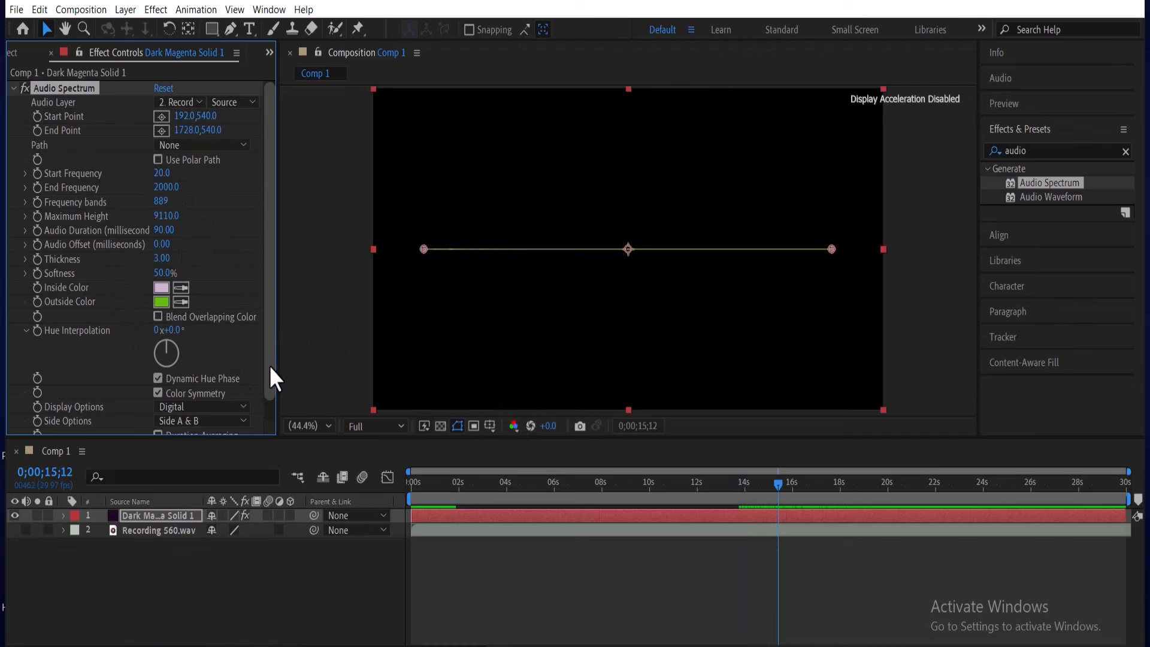